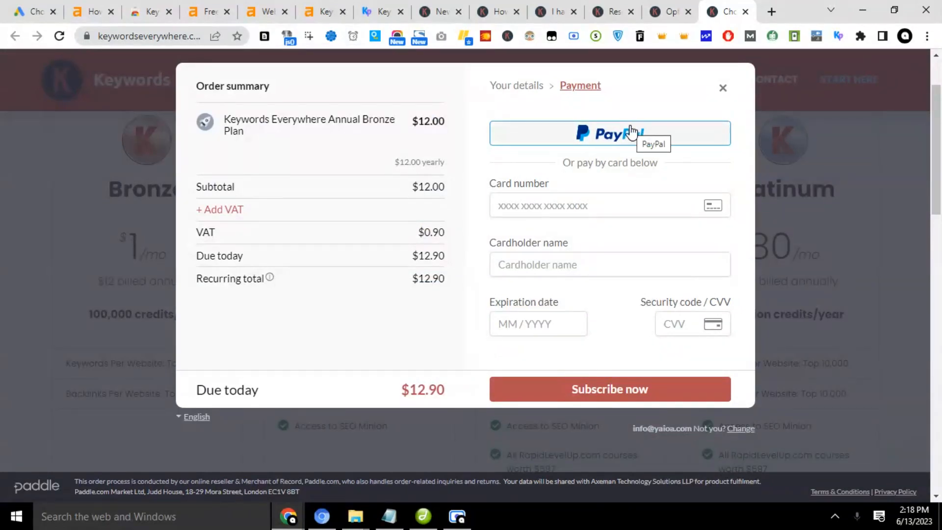
Choose PayPal as the payment method for the $12.90 Keywords Everywhere Bronze plan.
{"action": "left_click", "coordinate": [609, 132]}
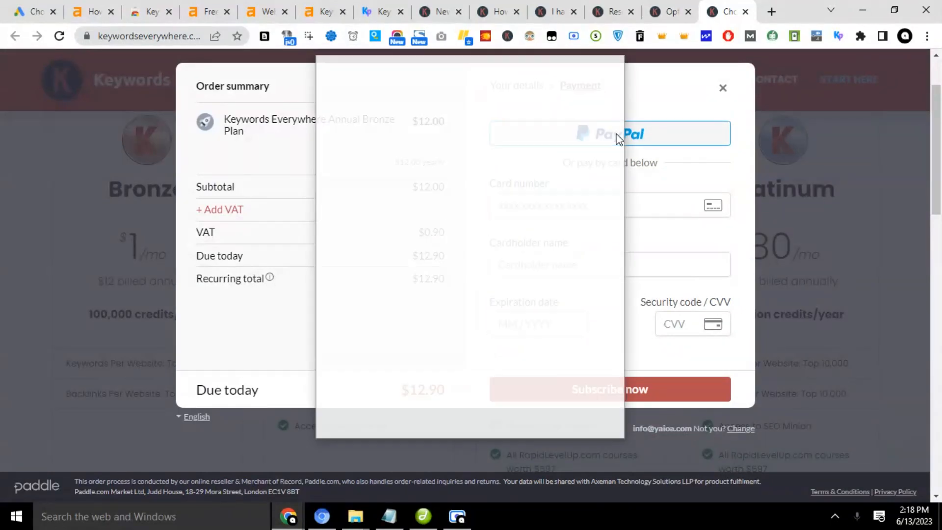
{"action": "left_click", "coordinate": [609, 133]}
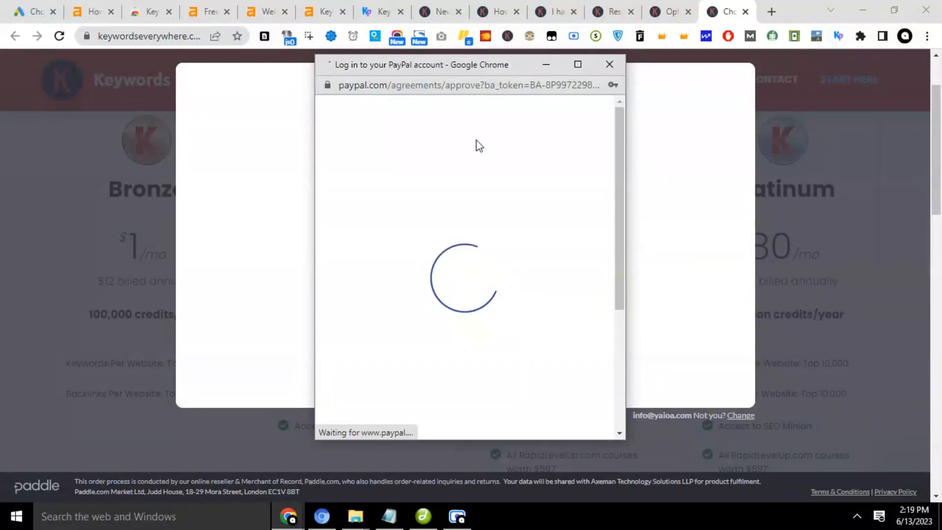
{"action": "mouse_move", "coordinate": [612, 158]}
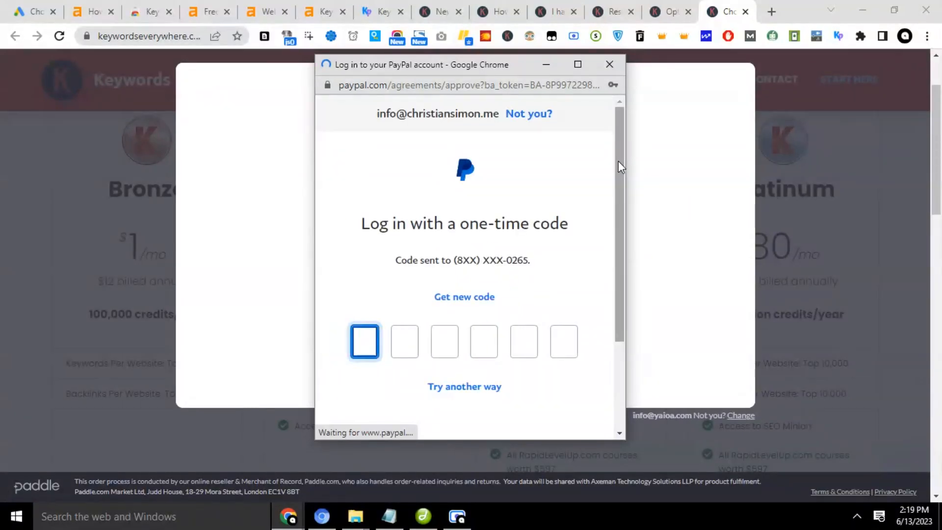
{"action": "mouse_move", "coordinate": [528, 264]}
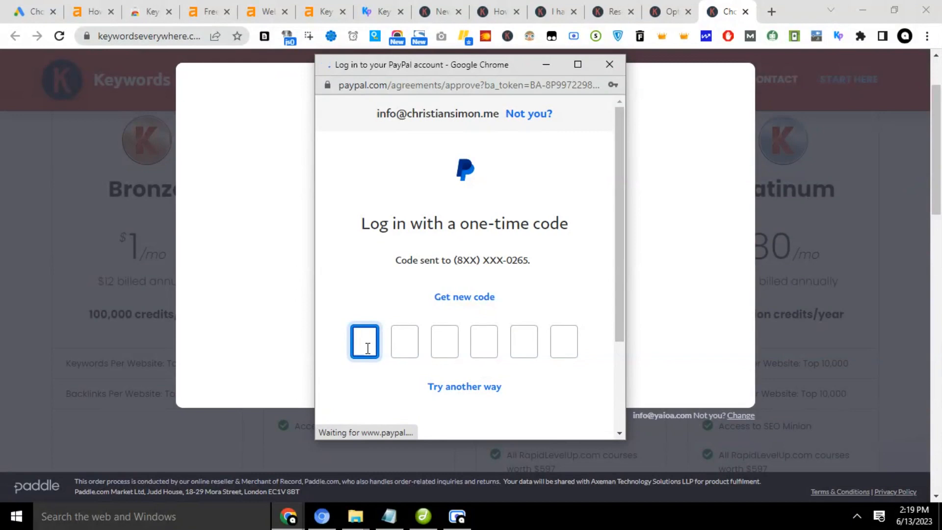
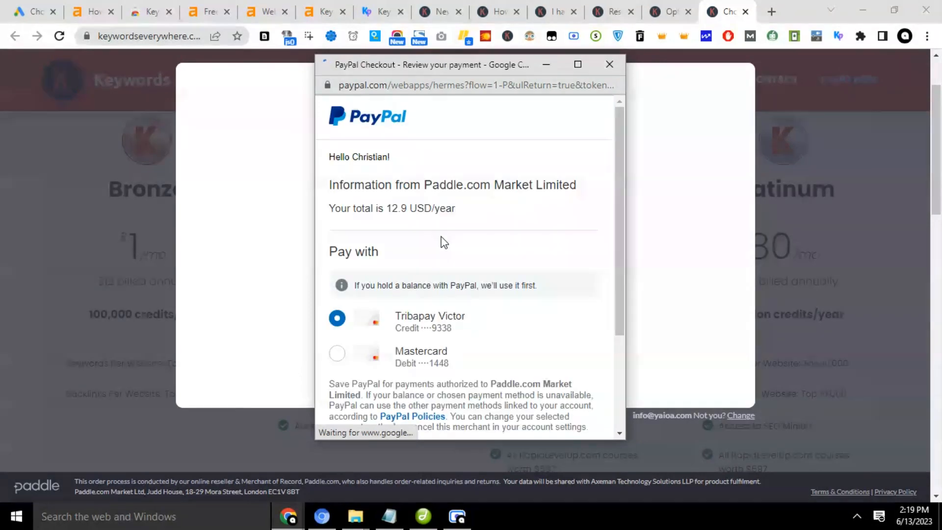
Agree to the 12.9 USD/year payment to Paddle.com Market Limited and continue.
{"action": "scroll", "scroll_direction": "down", "scroll_amount": 3}
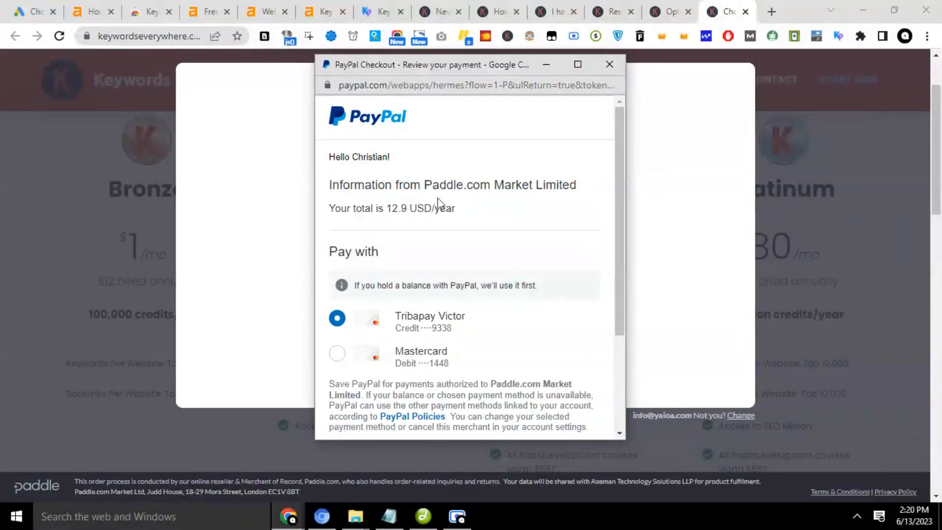
{"action": "scroll", "scroll_direction": "down", "scroll_amount": 3}
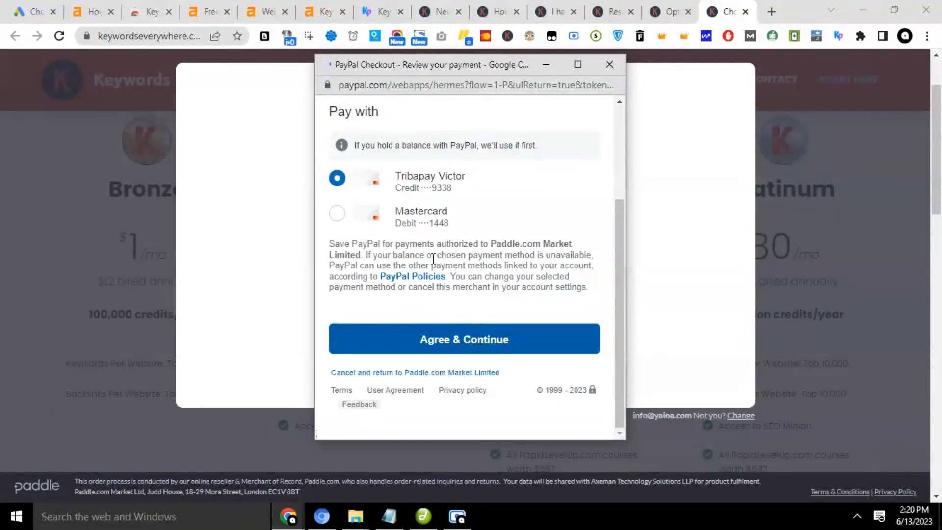
{"action": "left_click", "coordinate": [464, 338]}
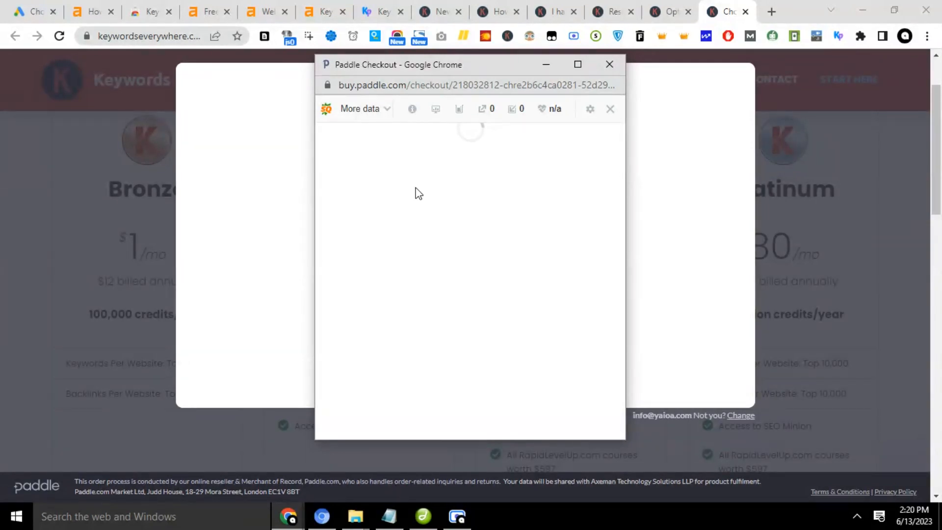
{"action": "mouse_move", "coordinate": [539, 162]}
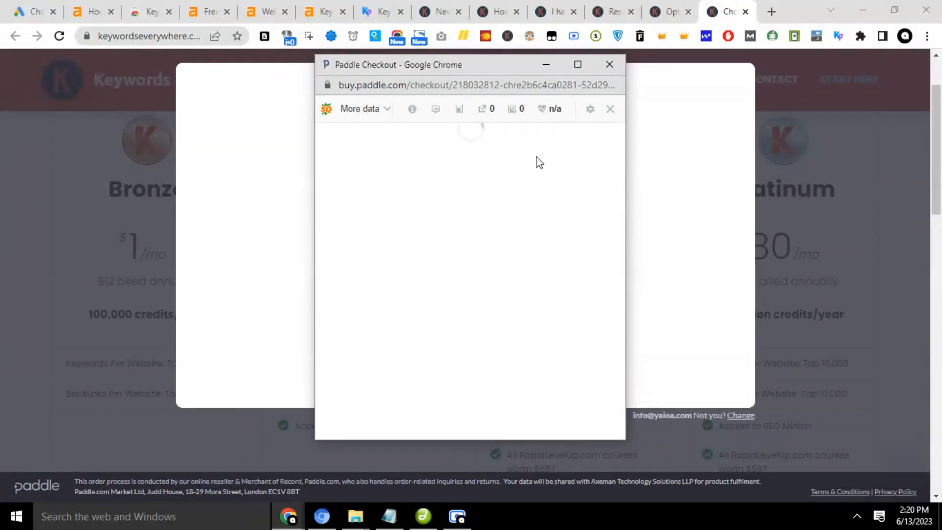
{"action": "mouse_move", "coordinate": [610, 109]}
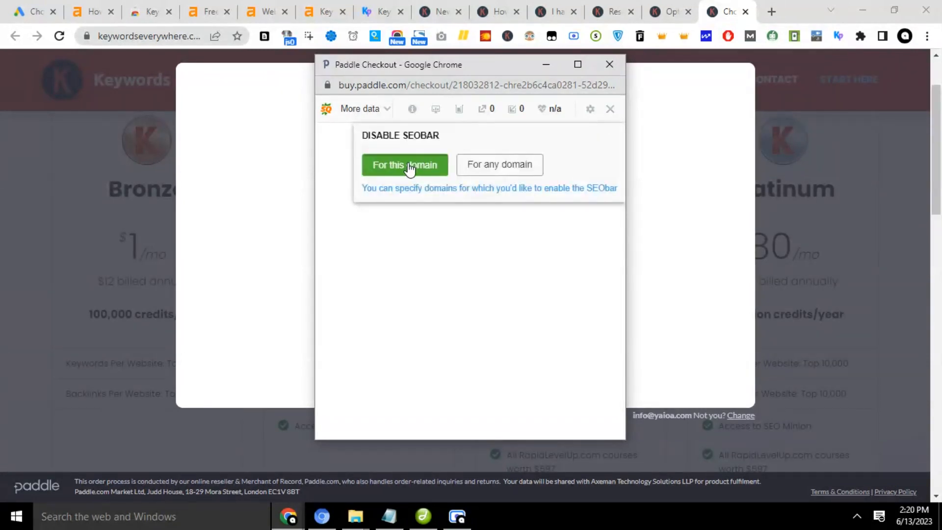
Disable the SEOBAR extension for the Paddle Checkout domain.
{"action": "left_click", "coordinate": [404, 164]}
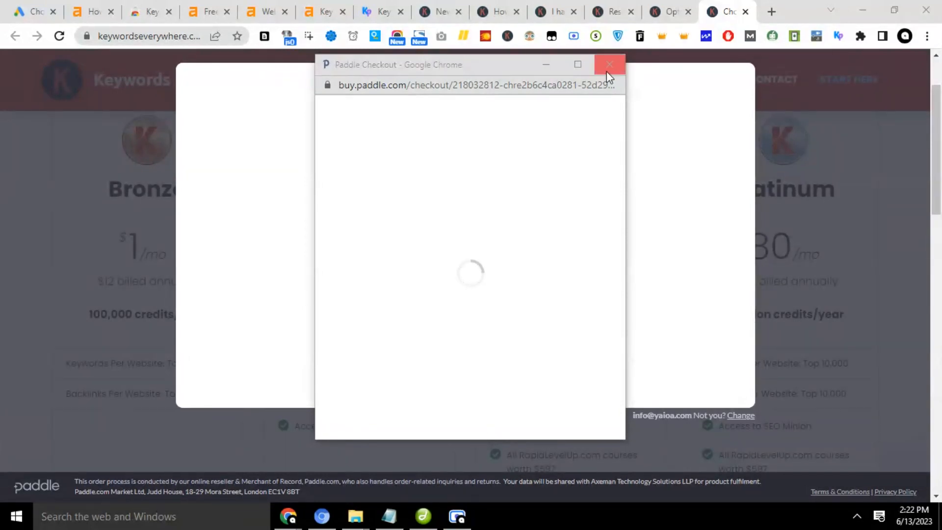
Close the stalled Paddle Checkout popup window.
{"action": "left_click", "coordinate": [475, 84]}
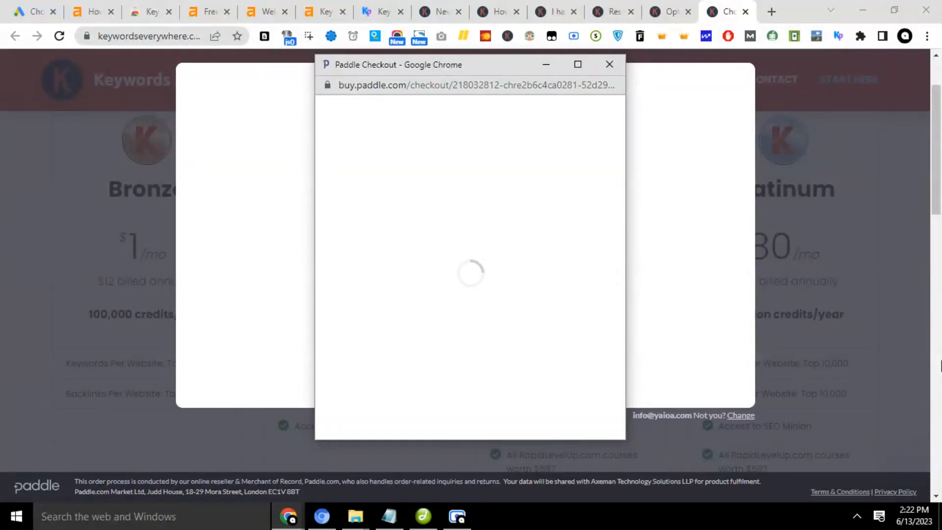
{"action": "mouse_move", "coordinate": [864, 164]}
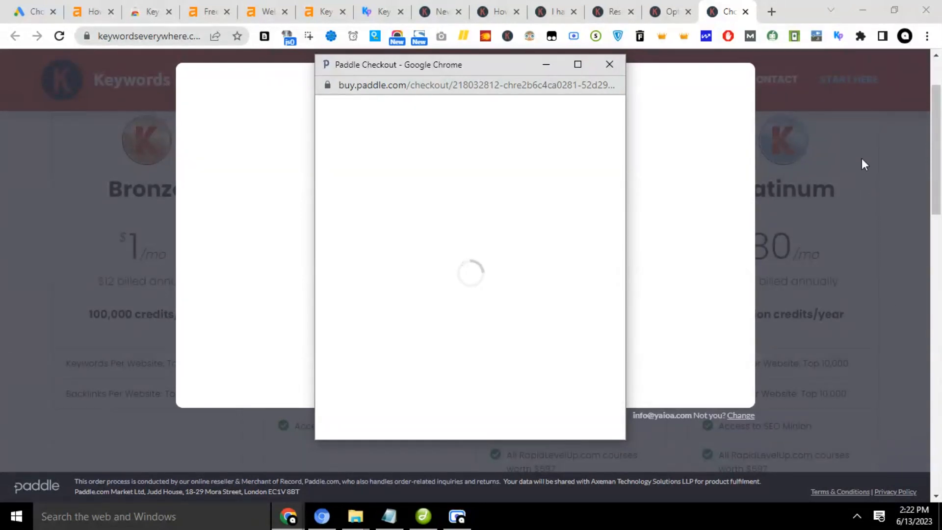
{"action": "mouse_move", "coordinate": [387, 234]}
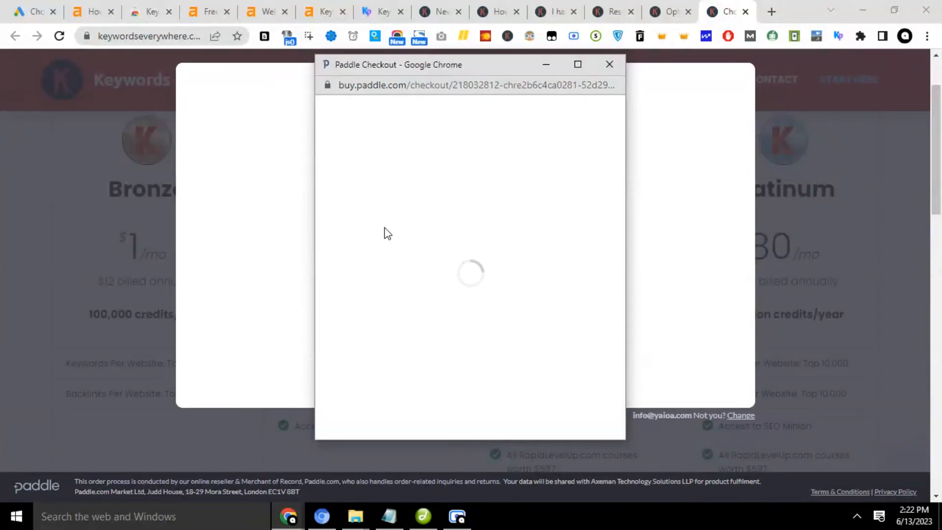
{"action": "mouse_move", "coordinate": [502, 227]}
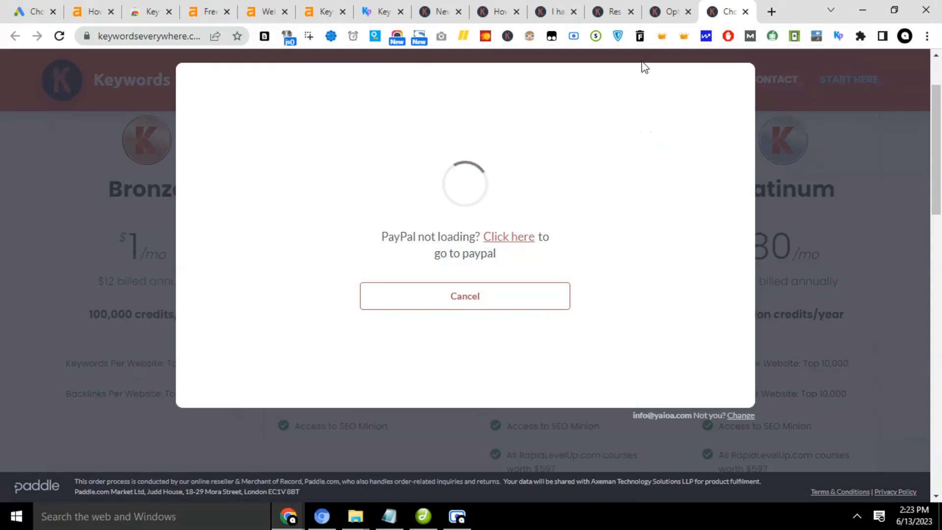
{"action": "mouse_move", "coordinate": [384, 412]}
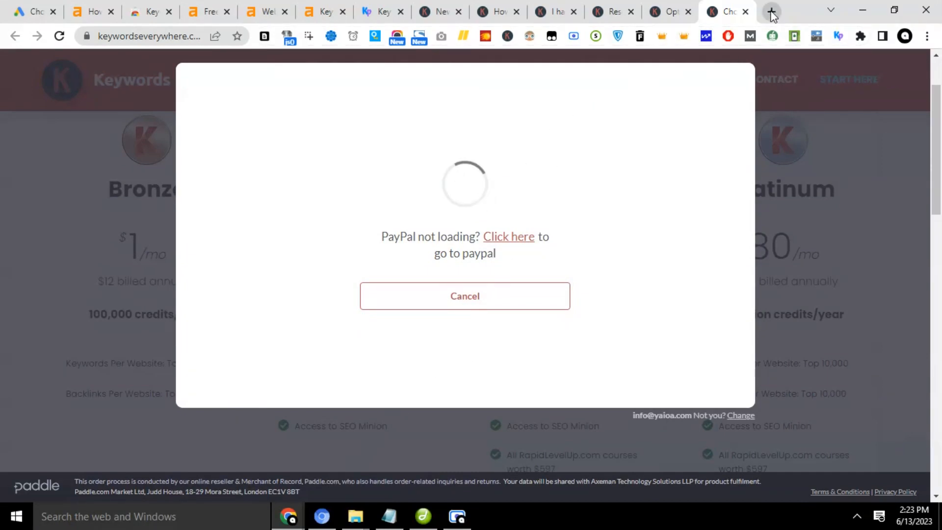
Start a new Chrome tab to head for paypal.com.
{"action": "left_click", "coordinate": [772, 12]}
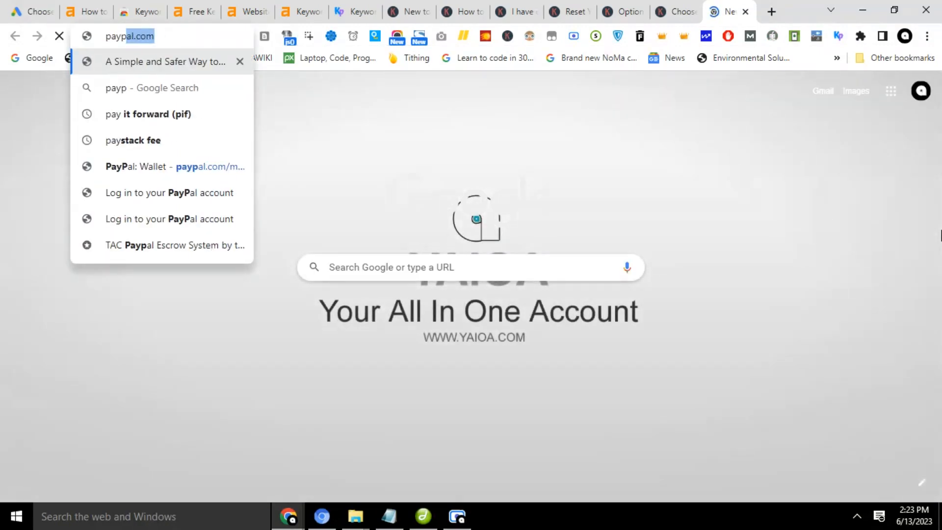
Load the paypal.com home page in the new tab.
{"action": "key", "text": "Enter"}
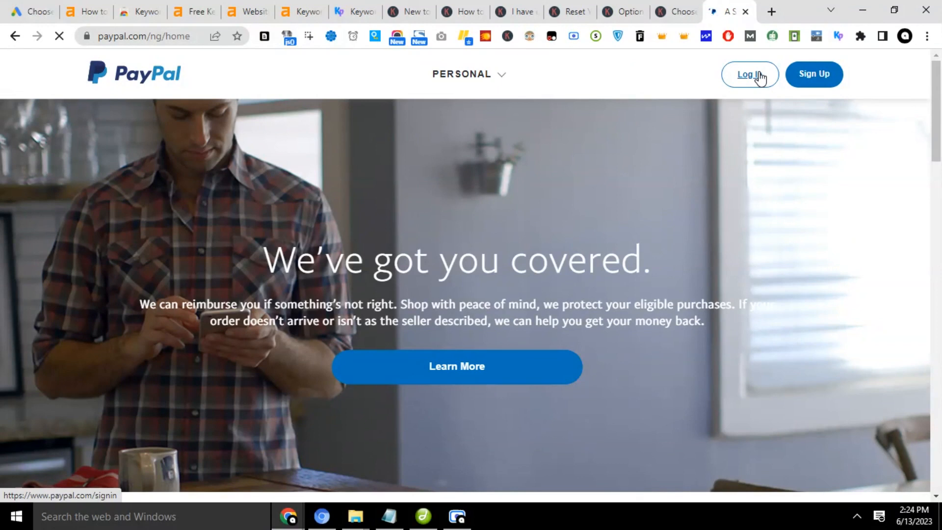
Sign in to the PayPal account with email and password from the home page.
{"action": "left_click", "coordinate": [749, 74]}
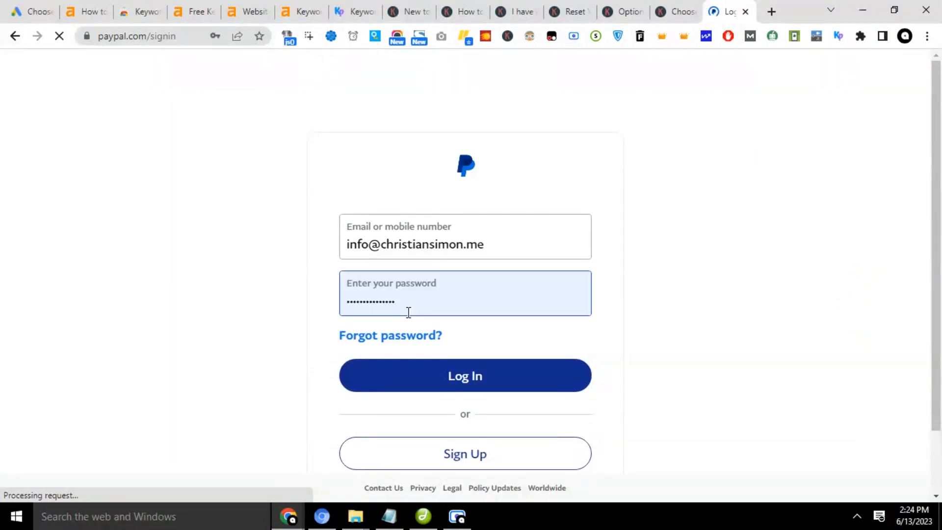
{"action": "left_click", "coordinate": [464, 375]}
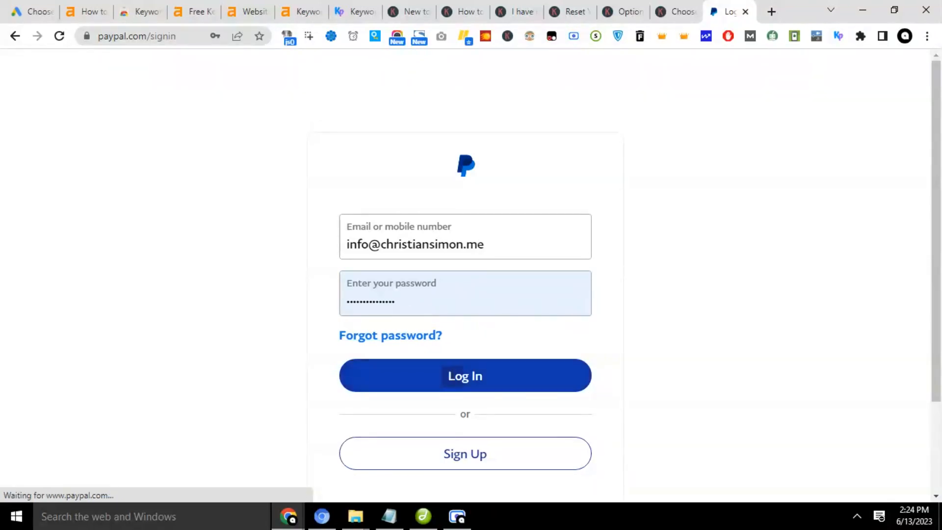
{"action": "left_click", "coordinate": [465, 376]}
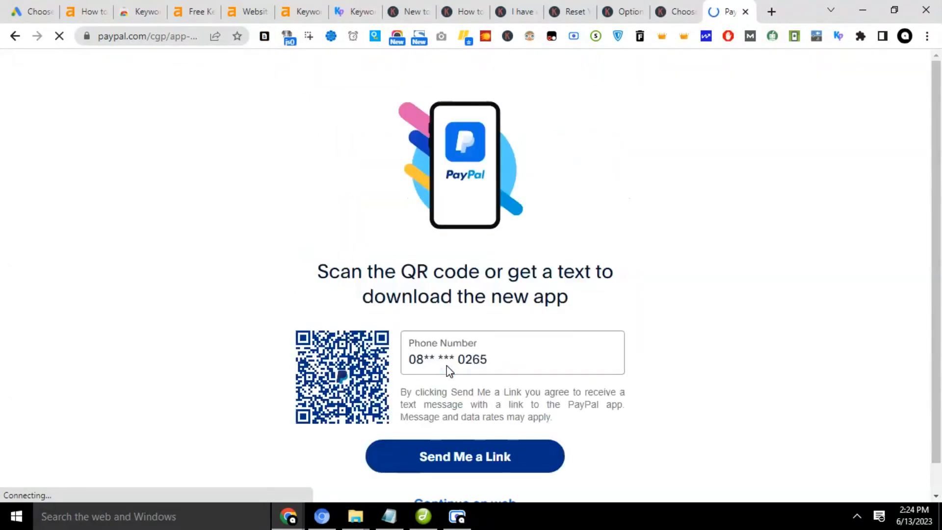
{"action": "mouse_move", "coordinate": [586, 368]}
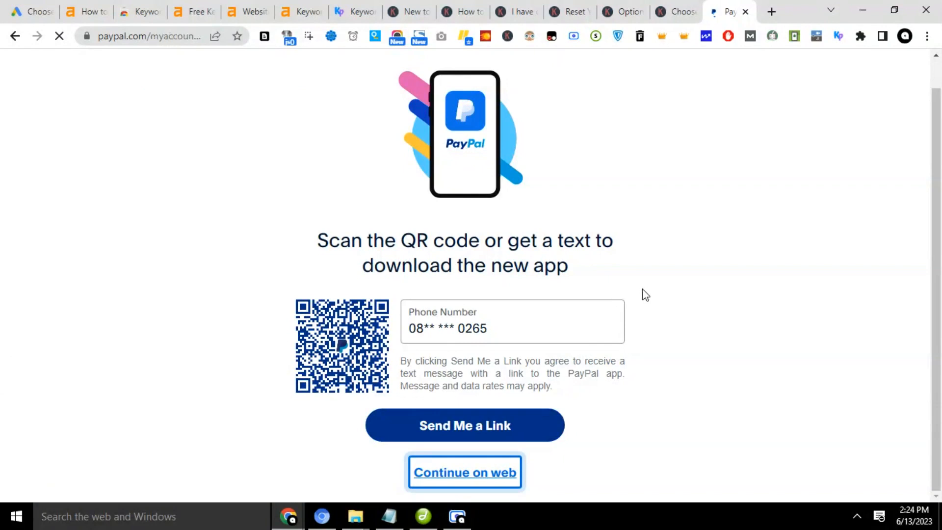
Continue to the PayPal dashboard on the web and dismiss the 'Personalize payments' card.
{"action": "left_click", "coordinate": [464, 472]}
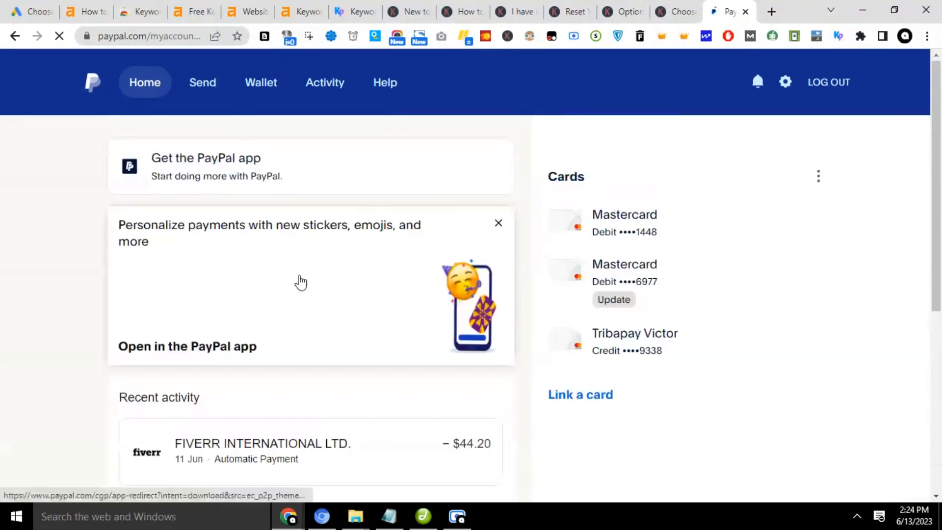
{"action": "mouse_move", "coordinate": [324, 271]}
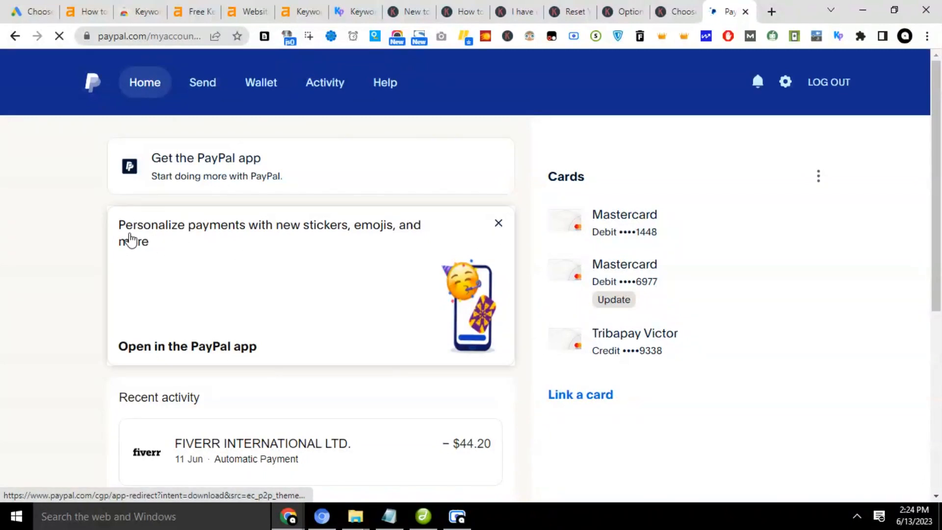
{"action": "left_click", "coordinate": [499, 223]}
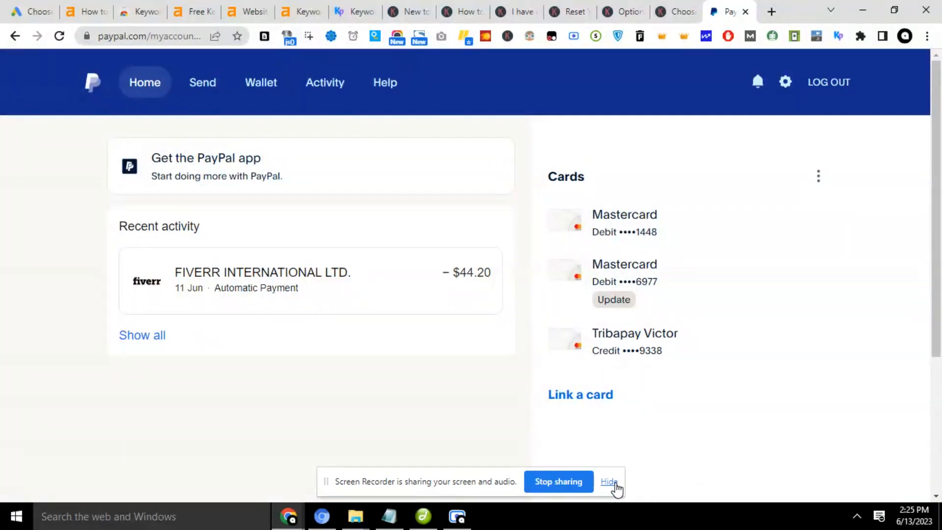
Return to the Keywords Everywhere checkout tab and reopen PayPal via the 'Click here' link.
{"action": "left_click", "coordinate": [674, 11]}
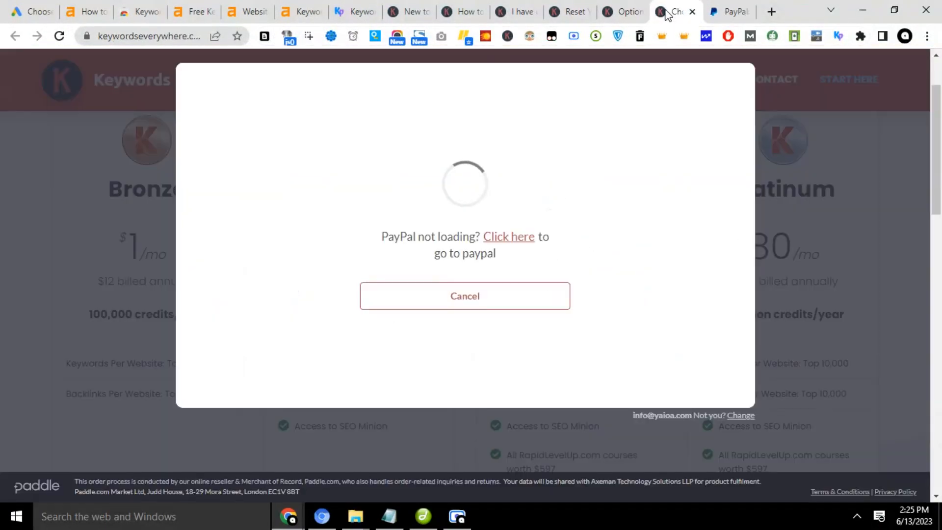
{"action": "left_click", "coordinate": [508, 236]}
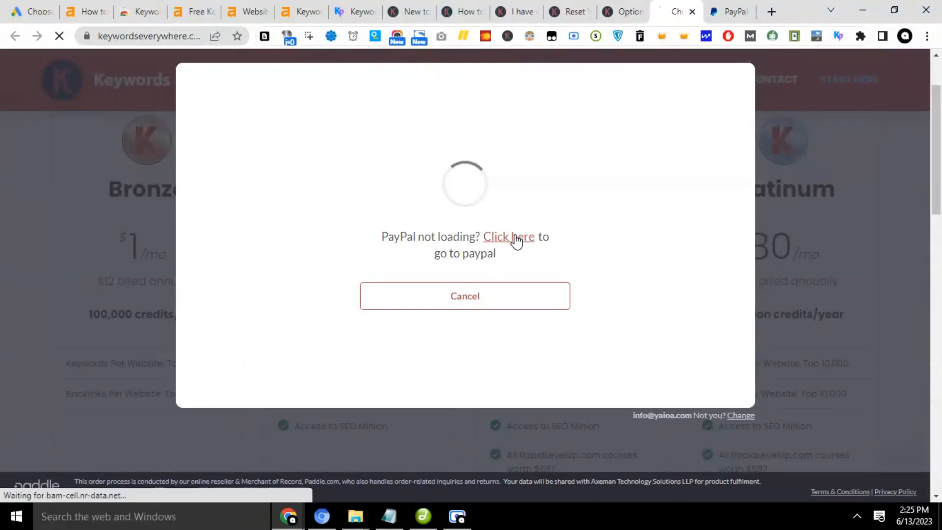
{"action": "left_click", "coordinate": [509, 236]}
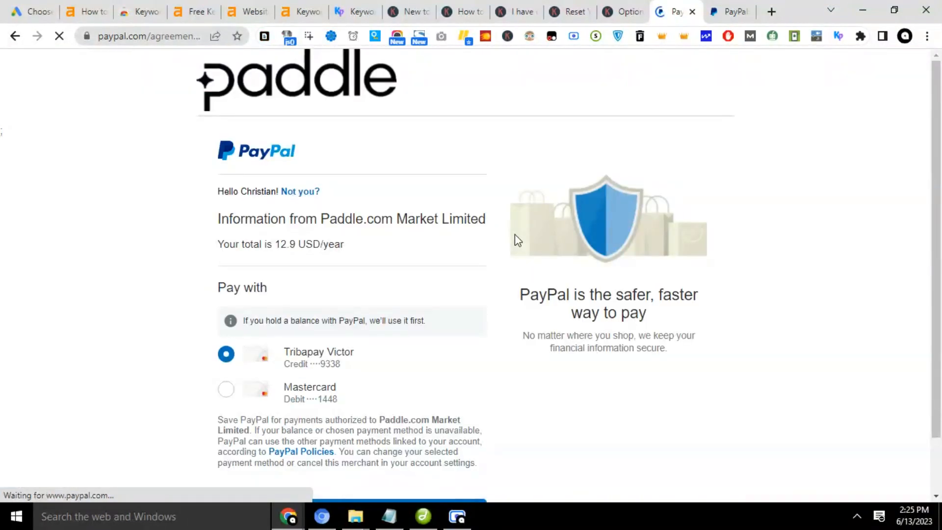
Agree to pay Paddle.com 12.9 USD/year with PayPal, completing the transaction.
{"action": "scroll", "scroll_direction": "down", "scroll_amount": 3}
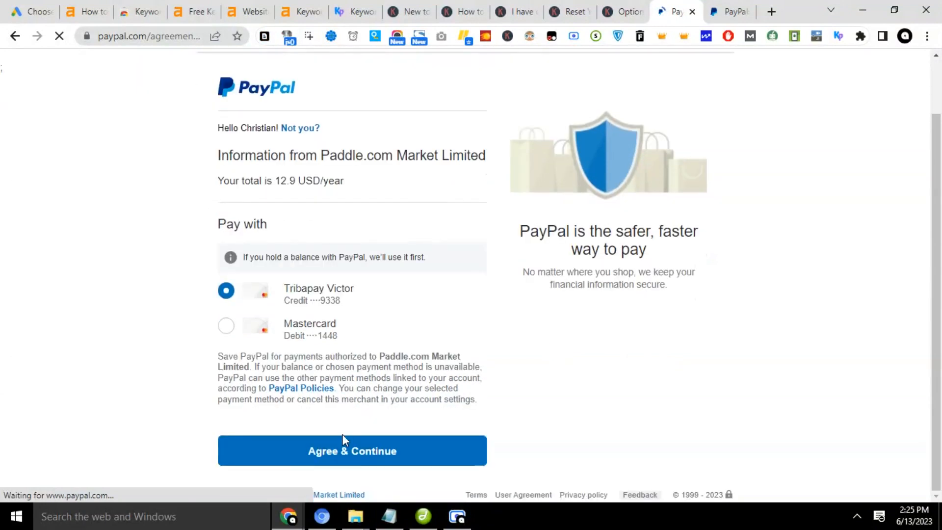
{"action": "left_click", "coordinate": [351, 450]}
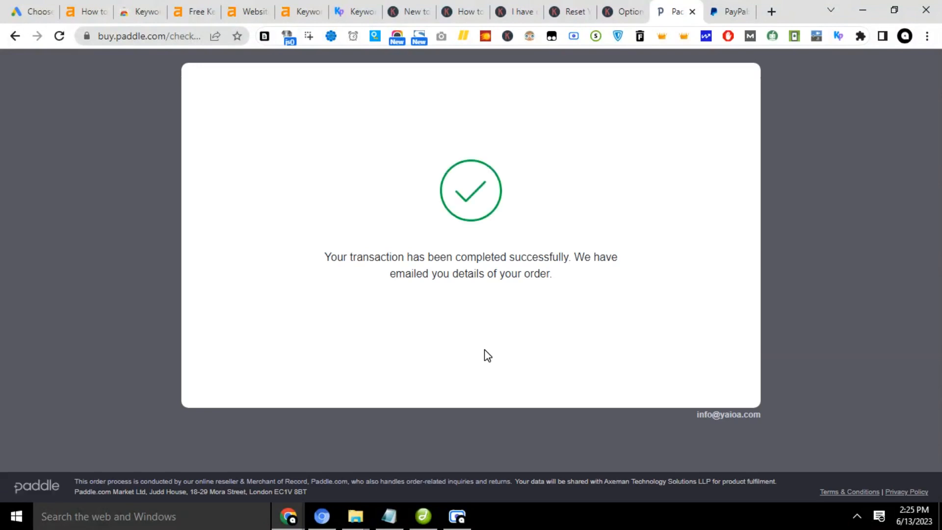
{"action": "mouse_move", "coordinate": [569, 302]}
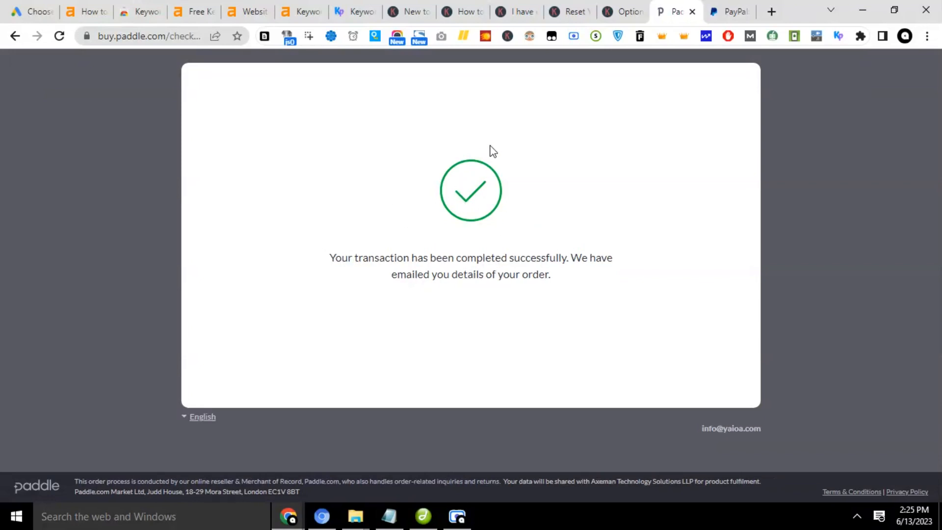
{"action": "mouse_move", "coordinate": [477, 213]}
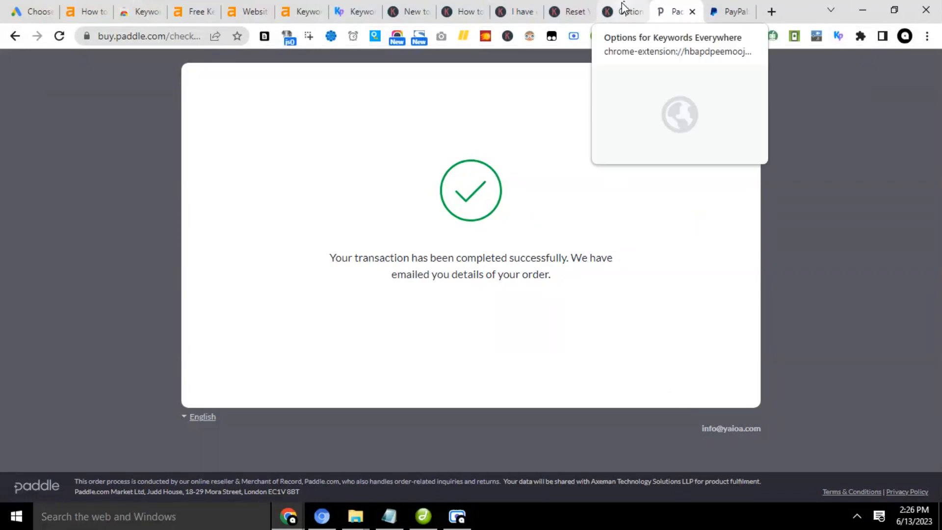
Show the Keywords Everywhere extension popup confirming the Bronze plan with 100,000 credits left.
{"action": "left_click", "coordinate": [623, 11]}
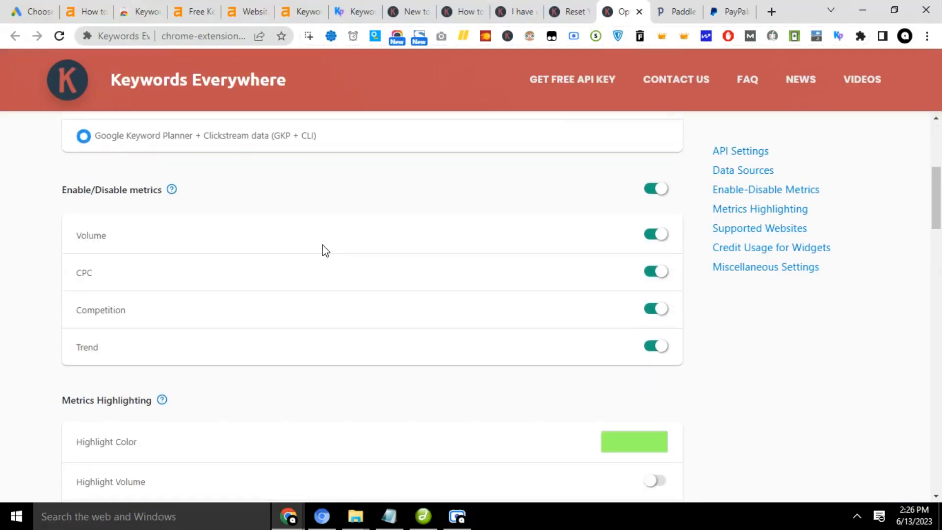
{"action": "left_click", "coordinate": [676, 11]}
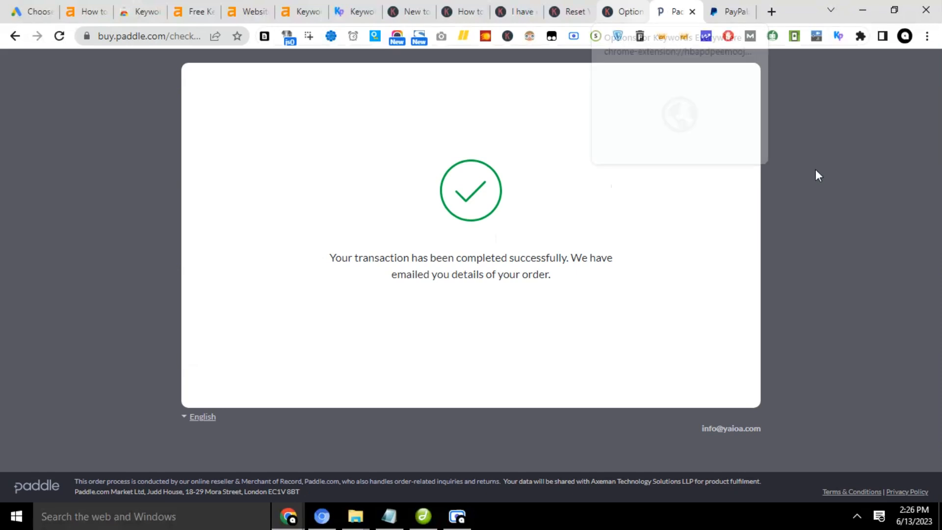
{"action": "left_click", "coordinate": [620, 12]}
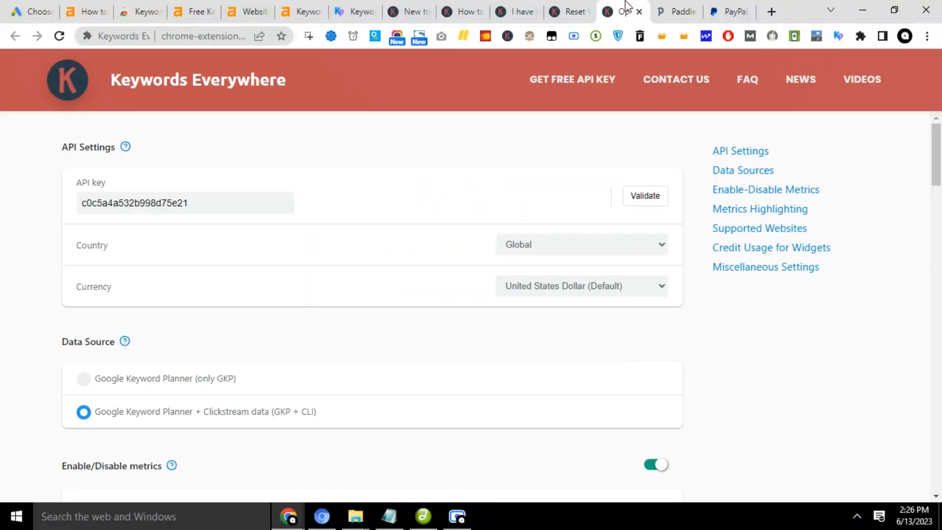
{"action": "mouse_move", "coordinate": [507, 48]}
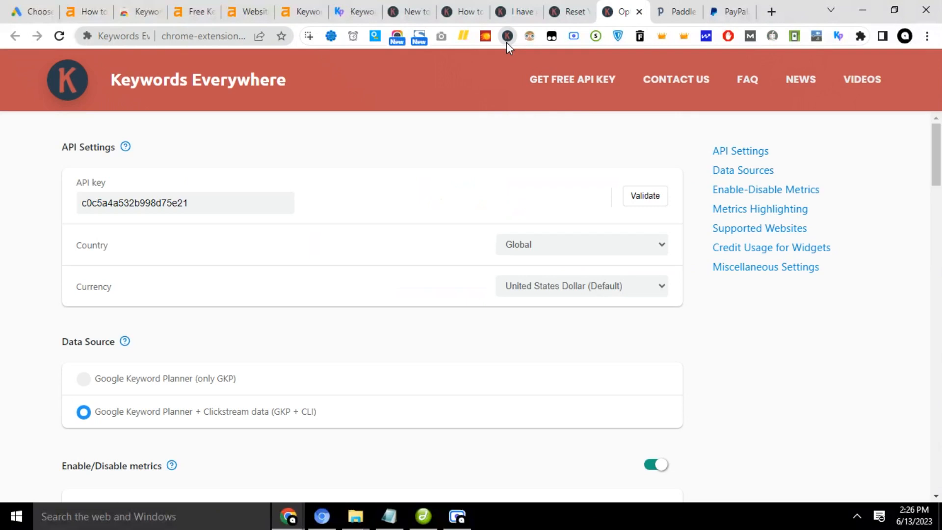
{"action": "left_click", "coordinate": [507, 36]}
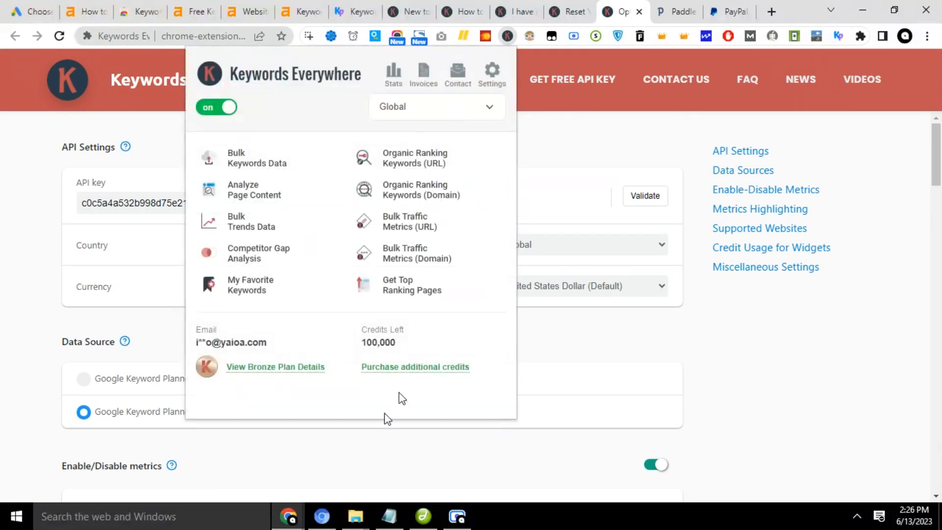
{"action": "mouse_move", "coordinate": [390, 343]}
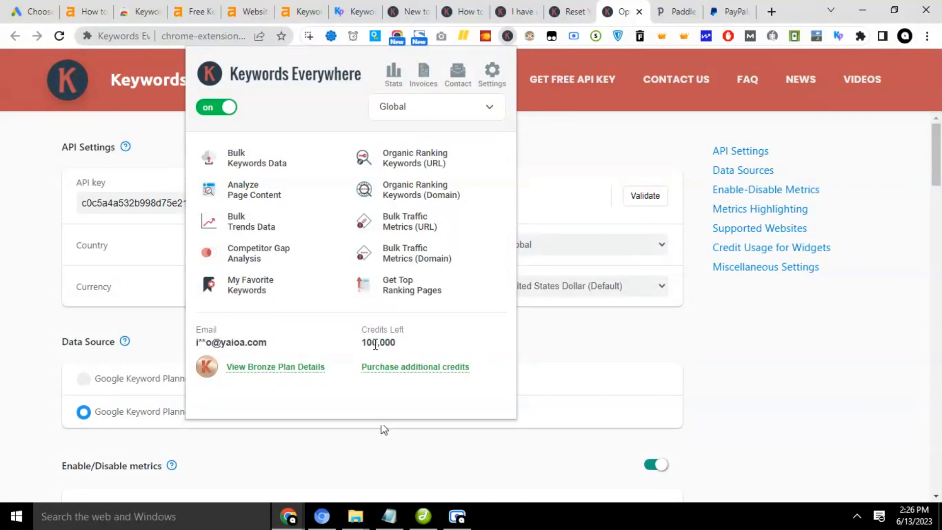
{"action": "mouse_move", "coordinate": [432, 343]}
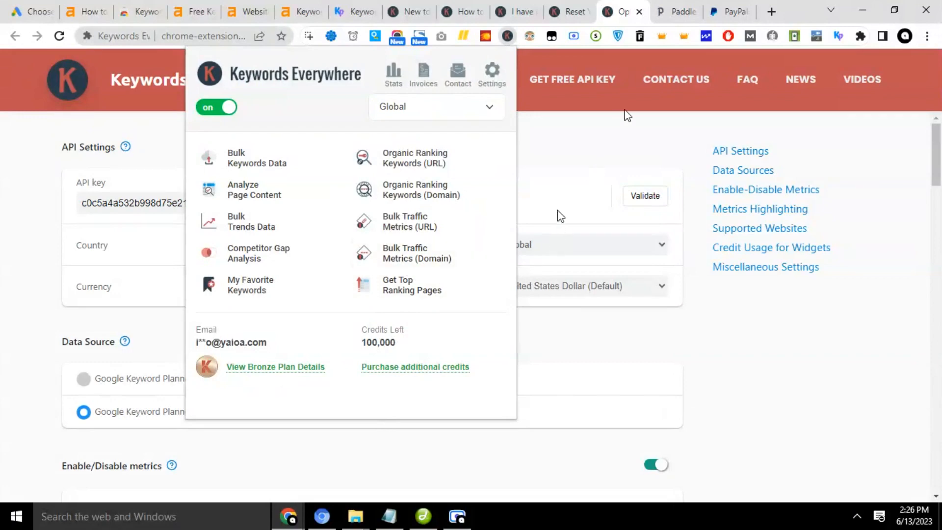
{"action": "mouse_move", "coordinate": [729, 12]}
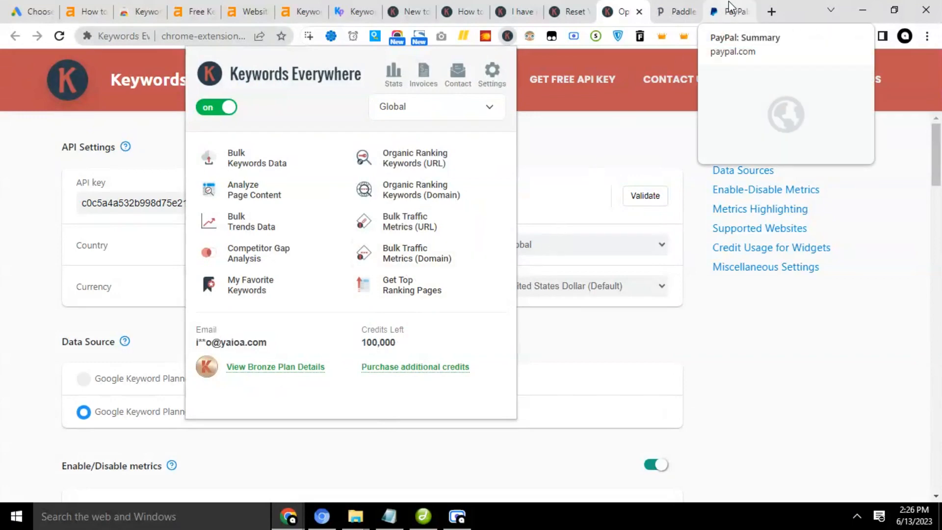
Reload the PayPal dashboard so recent activity lists the $12.90 payment to Paddle.com Market Limited.
{"action": "left_click", "coordinate": [727, 12]}
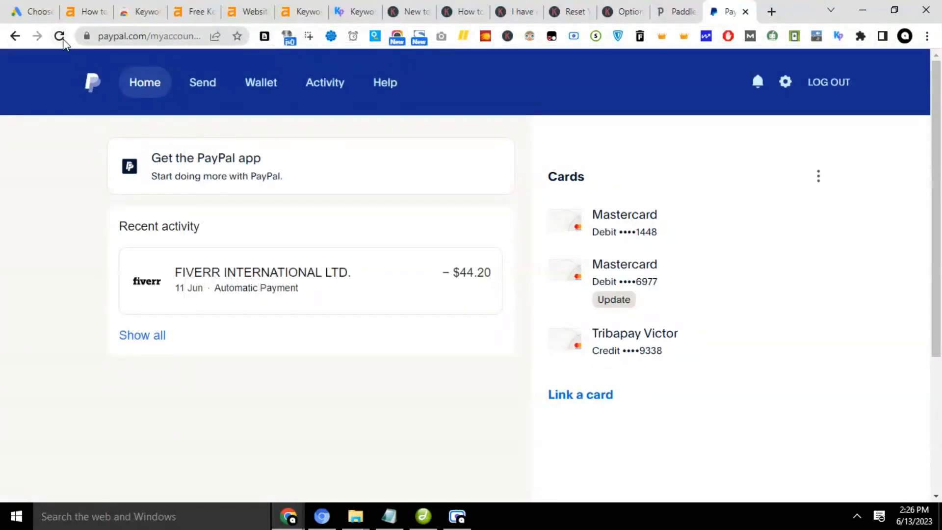
{"action": "left_click", "coordinate": [59, 36]}
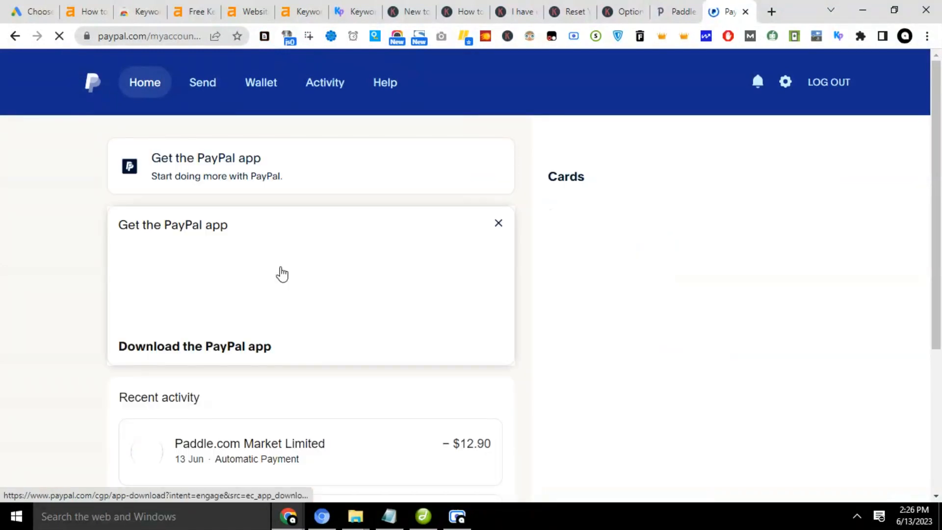
{"action": "scroll", "scroll_direction": "down", "scroll_amount": 3}
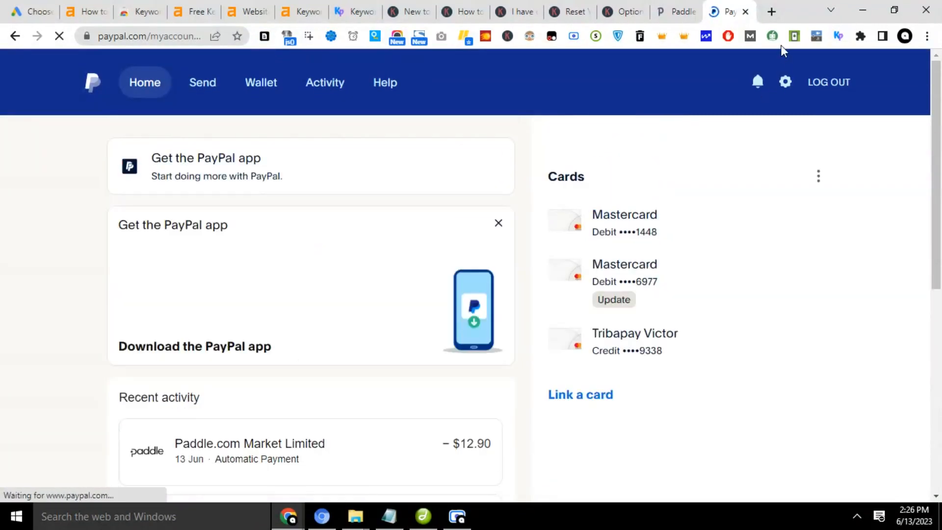
{"action": "mouse_move", "coordinate": [312, 58]}
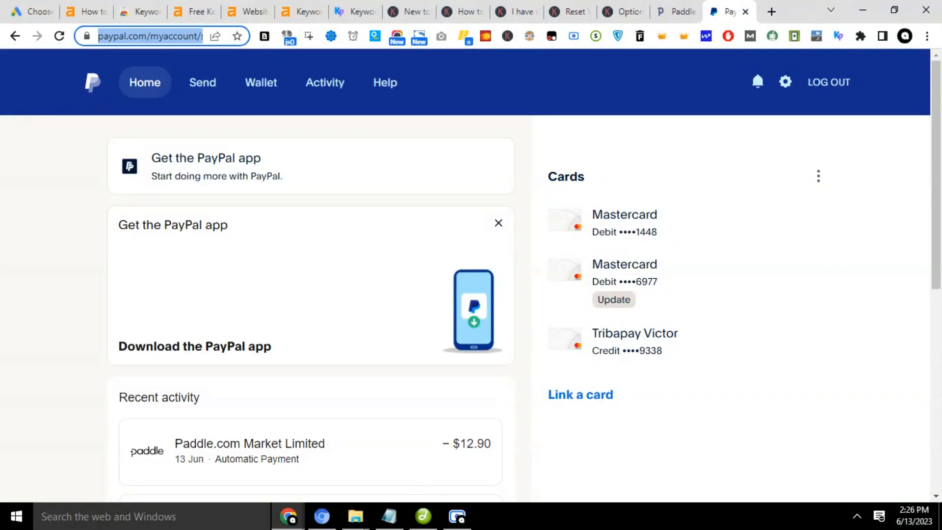
Search Google for 'virtual dollar card in nigeria' via the address bar suggestion.
{"action": "type", "text": "virtual dol;"}
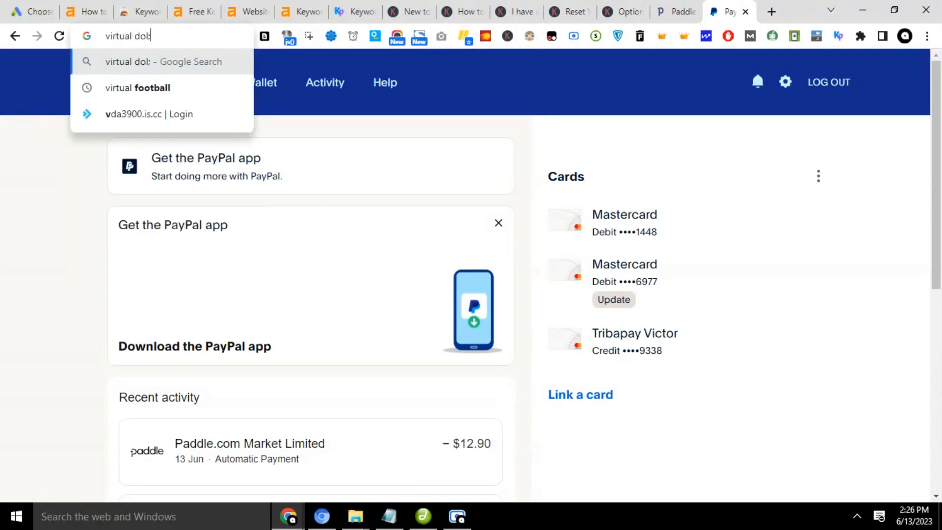
{"action": "type", "text": "ar"}
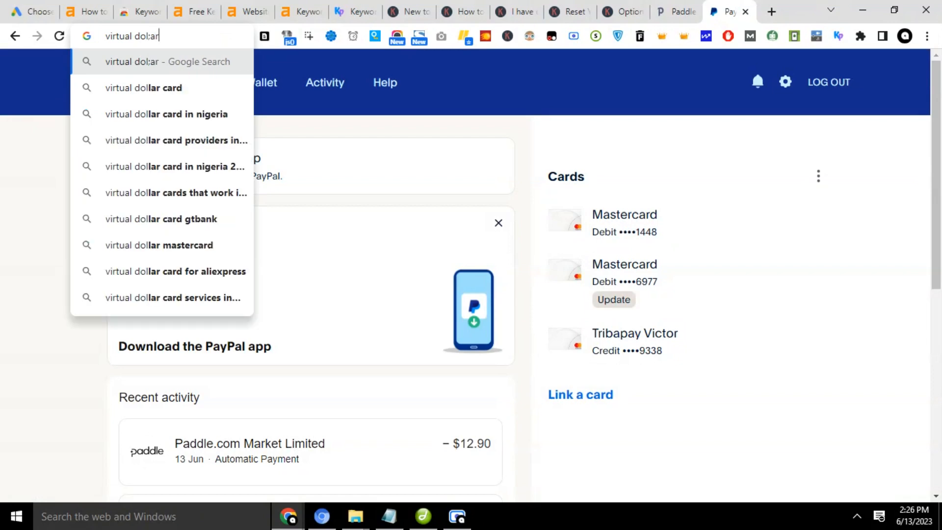
{"action": "left_click", "coordinate": [176, 140]}
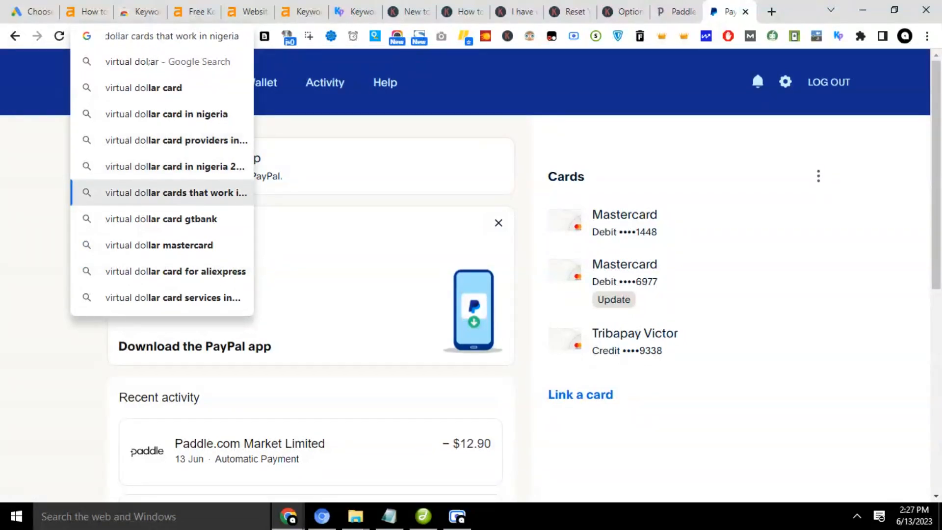
{"action": "left_click", "coordinate": [167, 114]}
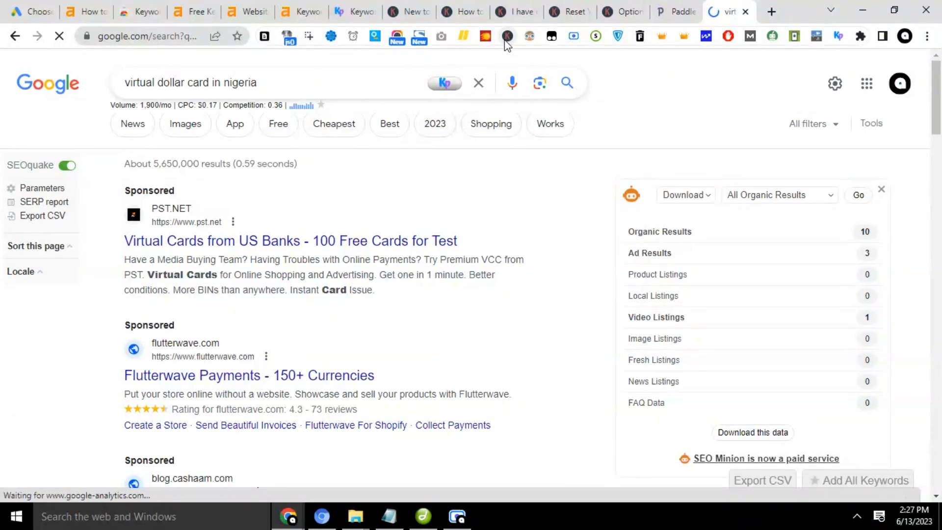
{"action": "left_click", "coordinate": [506, 37]}
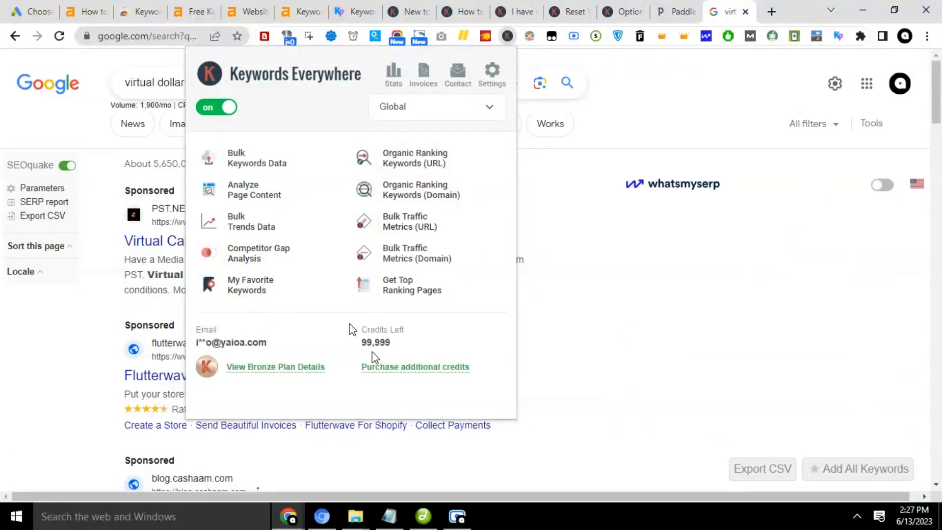
{"action": "mouse_move", "coordinate": [569, 216]}
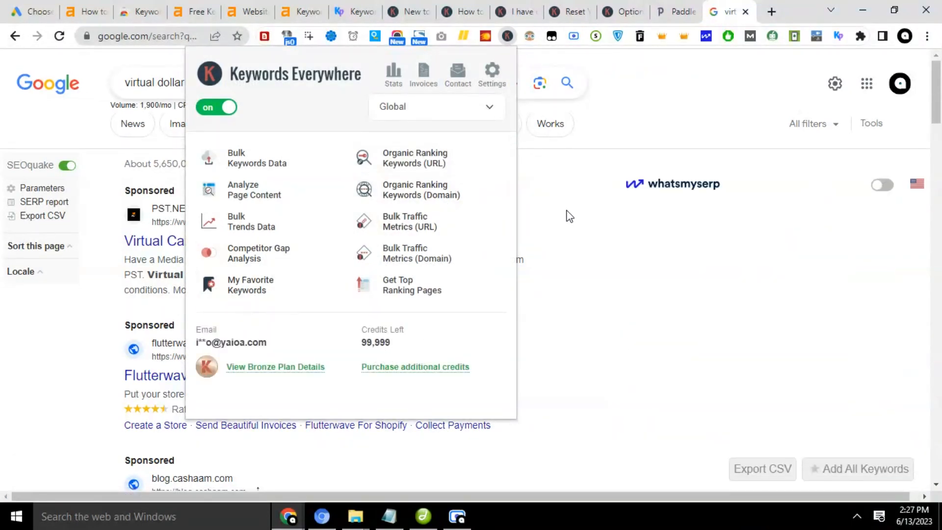
{"action": "left_click", "coordinate": [241, 83]}
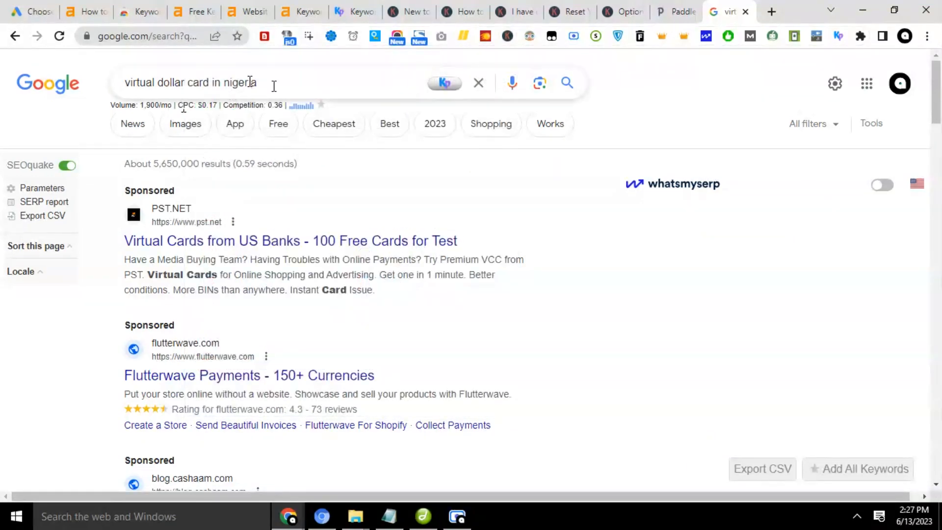
{"action": "scroll", "scroll_direction": "down", "scroll_amount": 3}
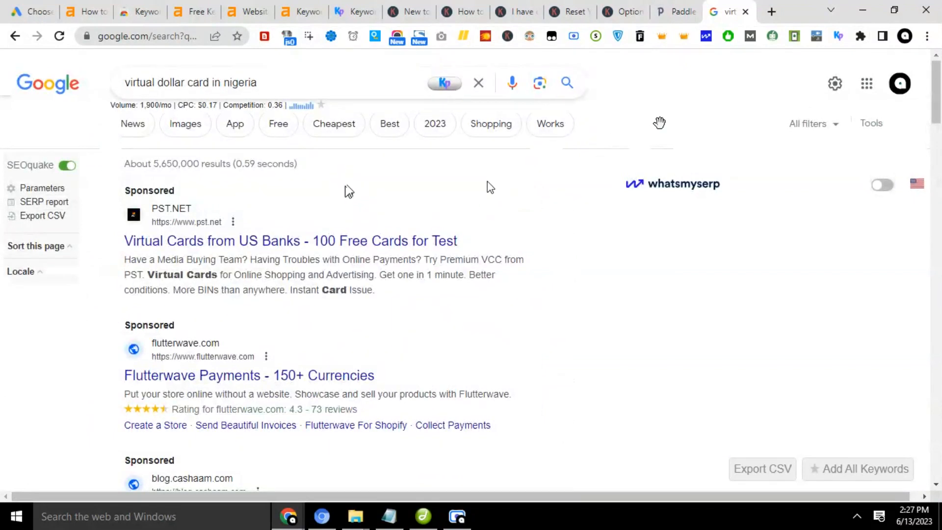
{"action": "mouse_move", "coordinate": [490, 198]}
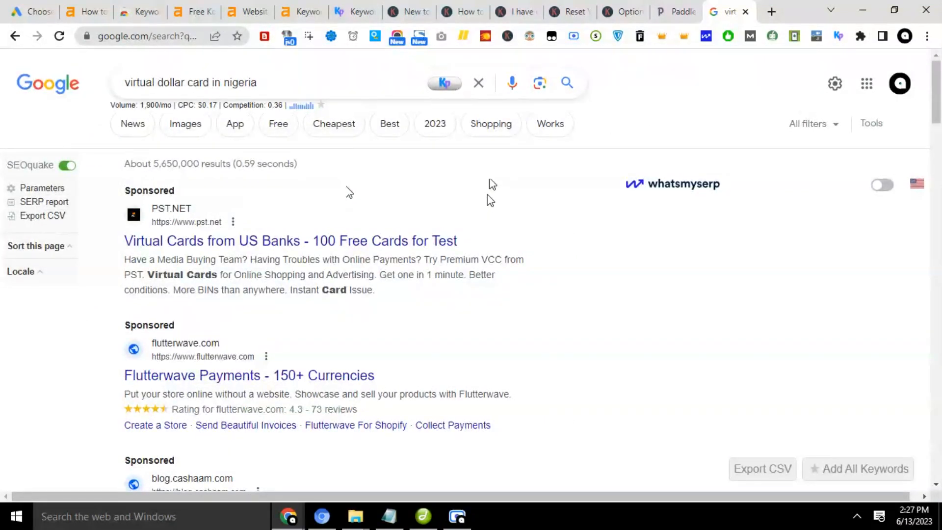